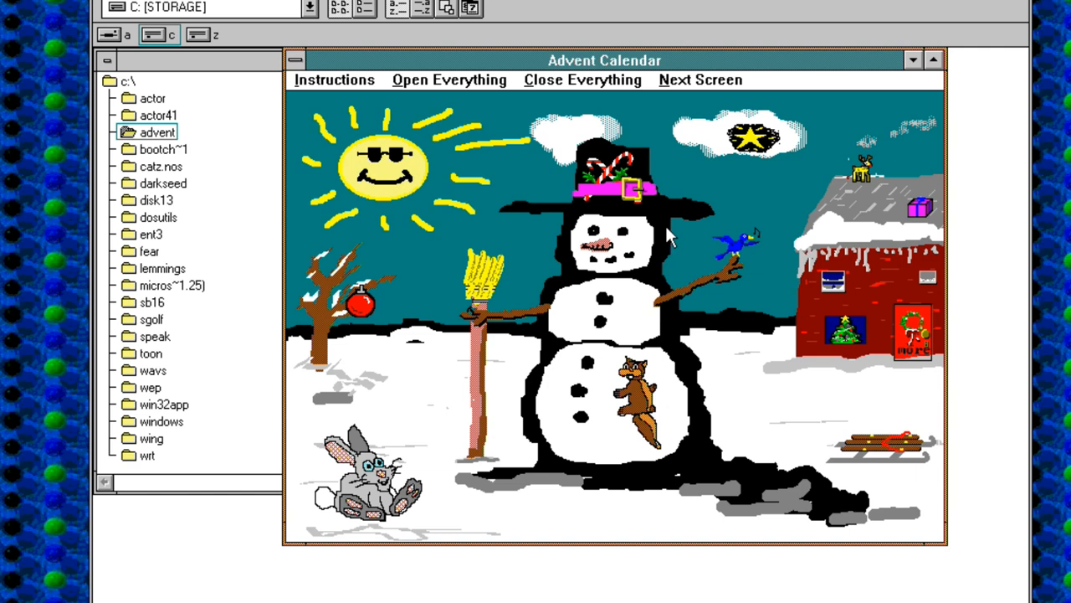
pyautogui.moveTo(661, 254)
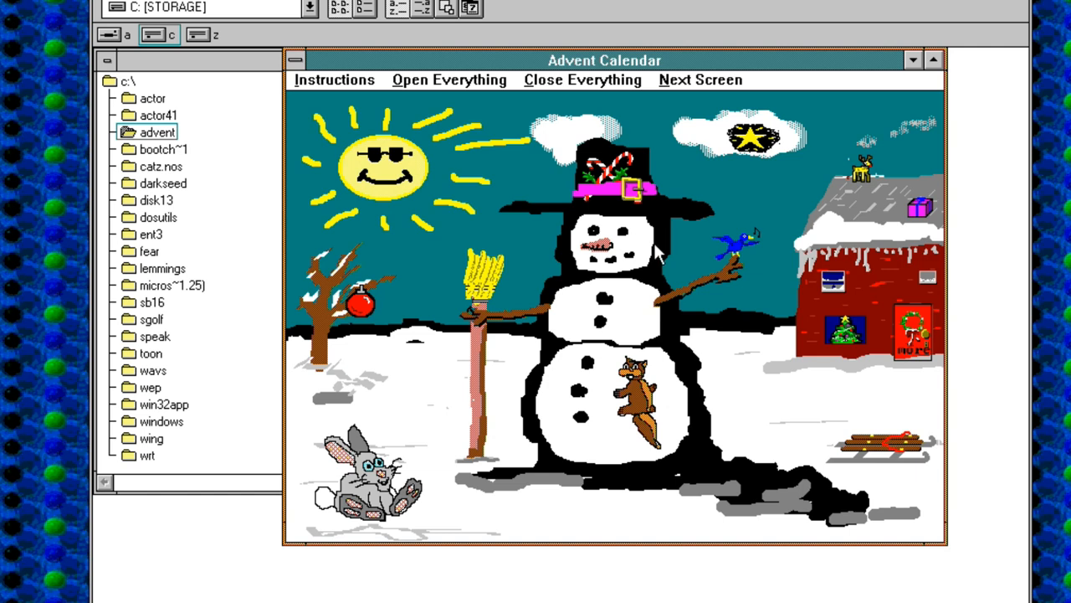
pyautogui.moveTo(877, 362)
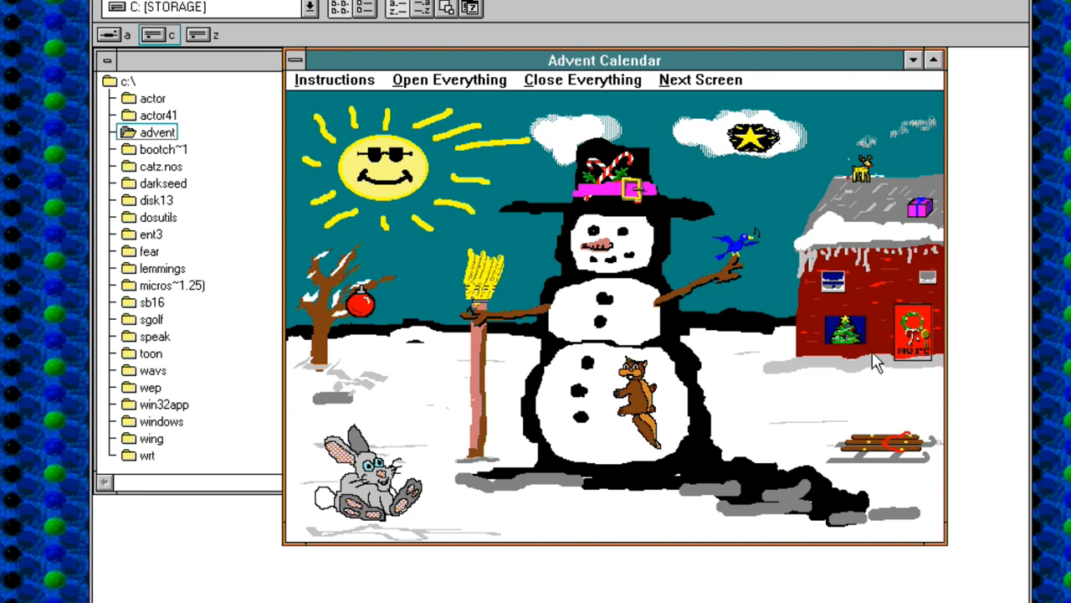
pyautogui.moveTo(863, 377)
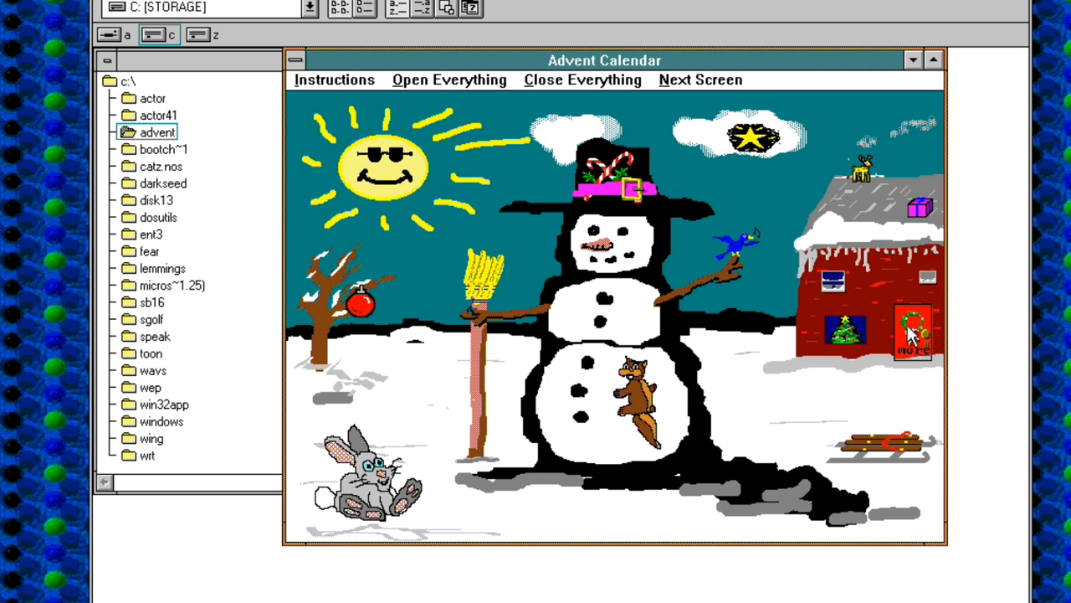
# Step: Enter the house's tree scene and open the day 13 present, revealing the pink-dressed doll
pyautogui.click(700, 80)
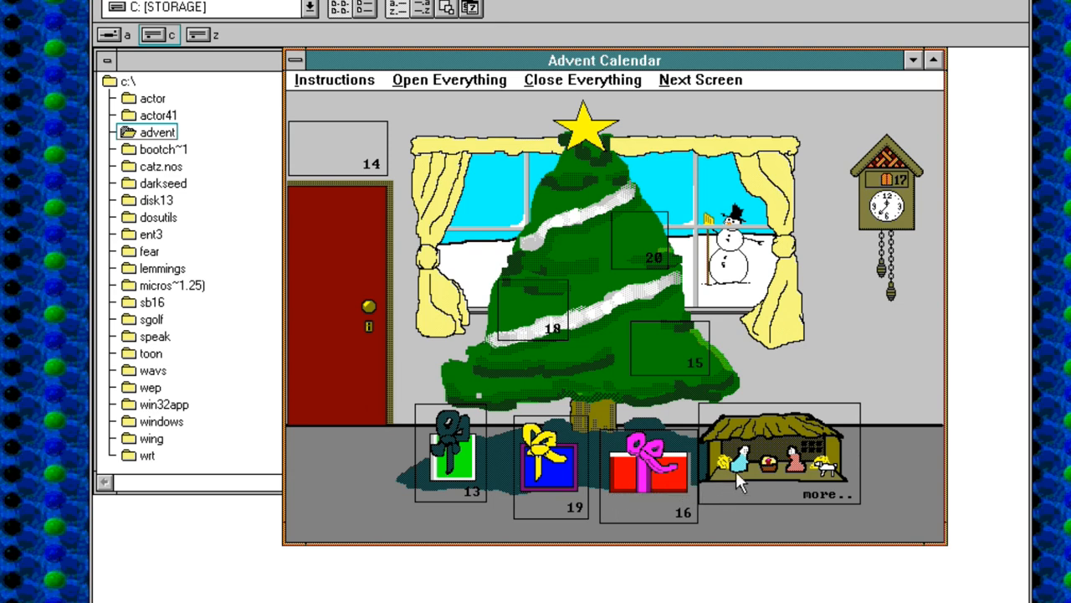
pyautogui.moveTo(767, 460)
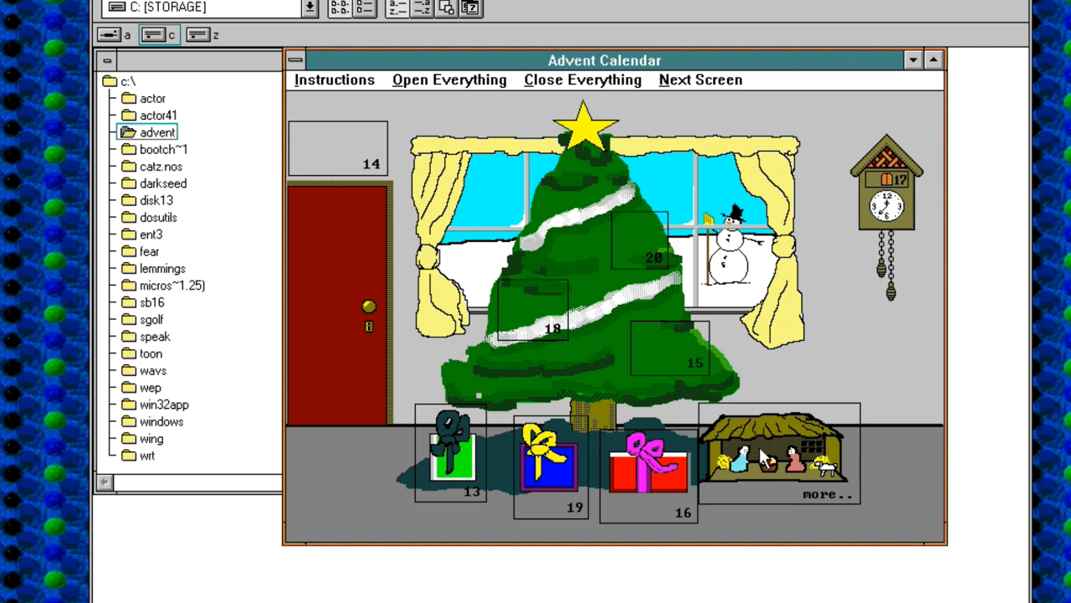
pyautogui.moveTo(761, 459)
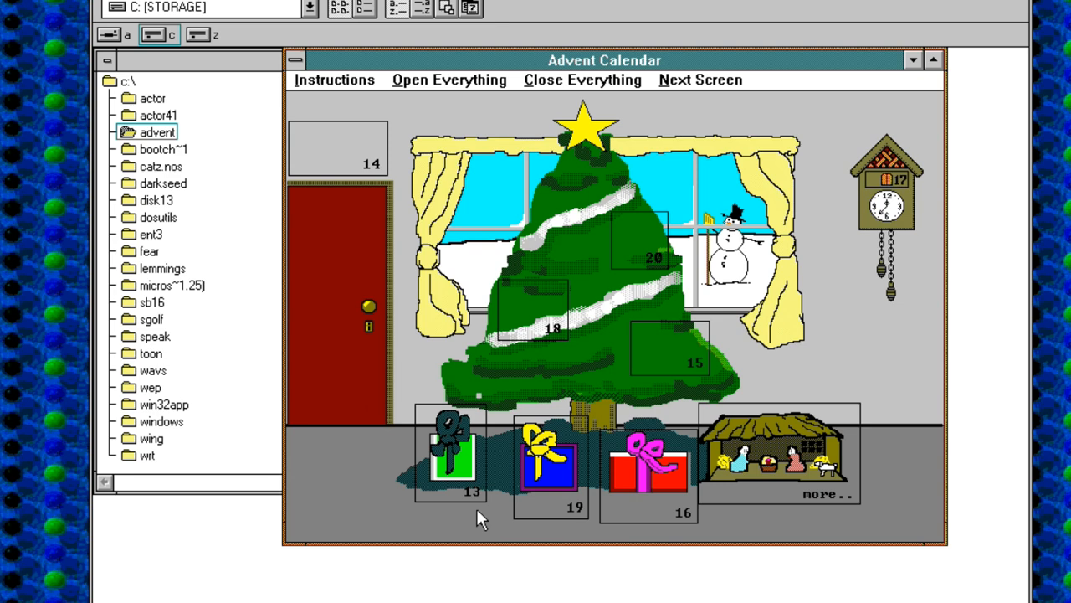
pyautogui.click(452, 452)
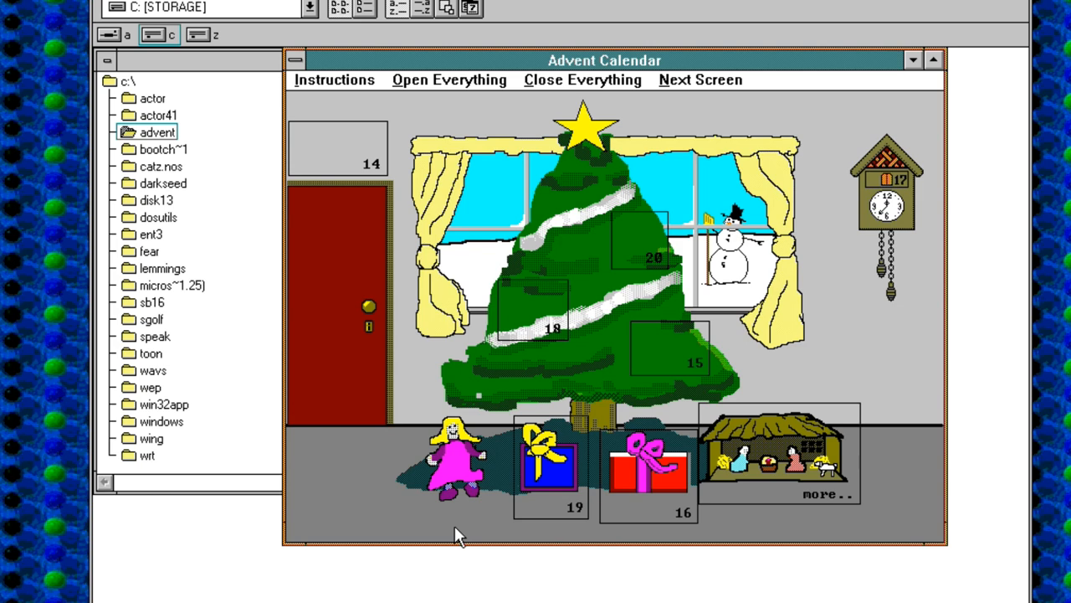
pyautogui.moveTo(488, 477)
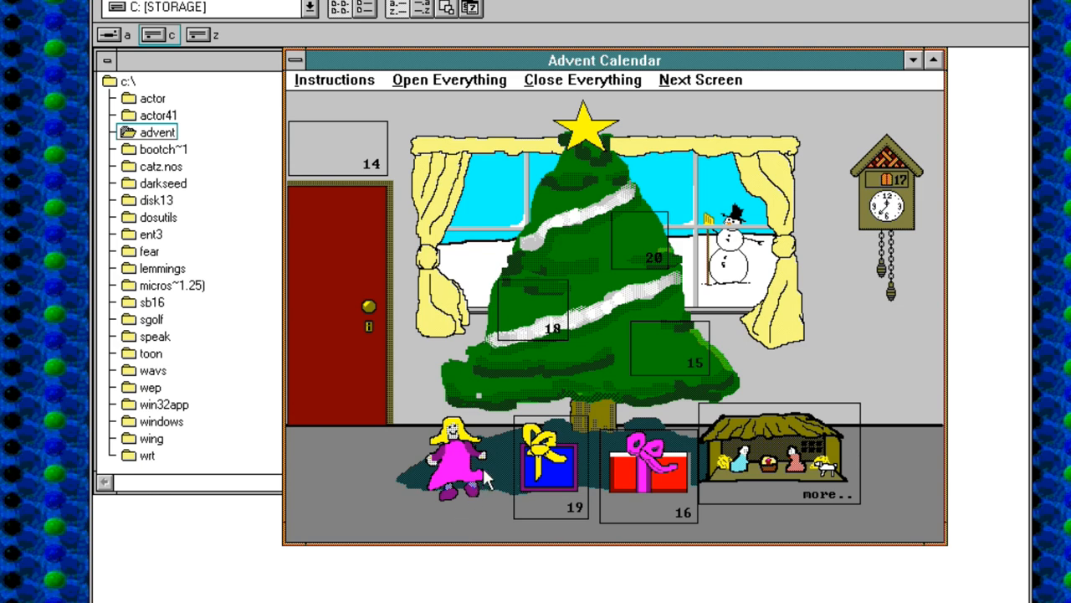
pyautogui.moveTo(482, 479)
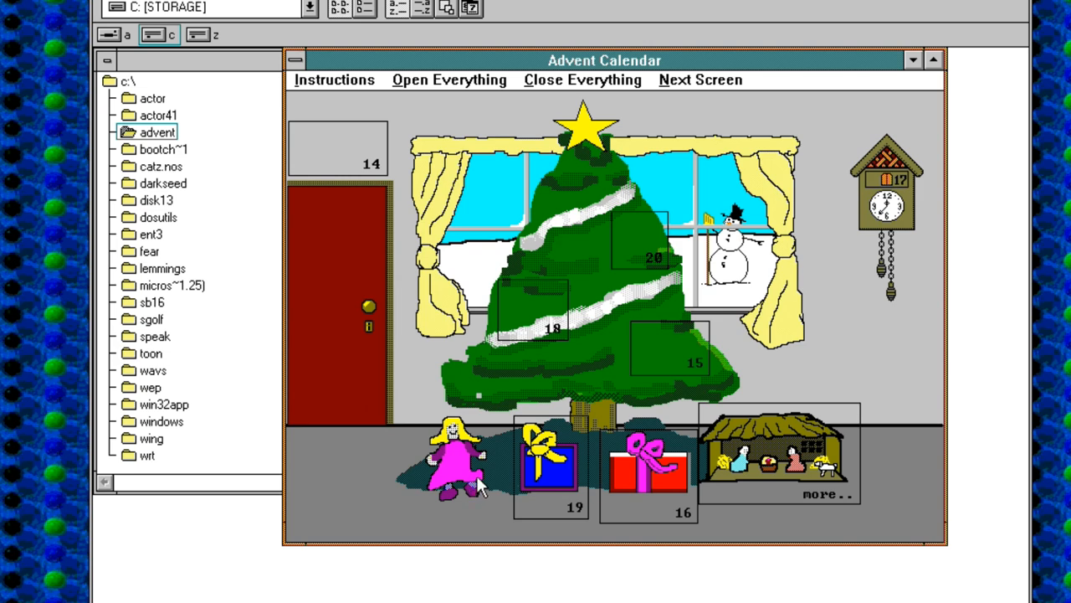
pyautogui.moveTo(472, 489)
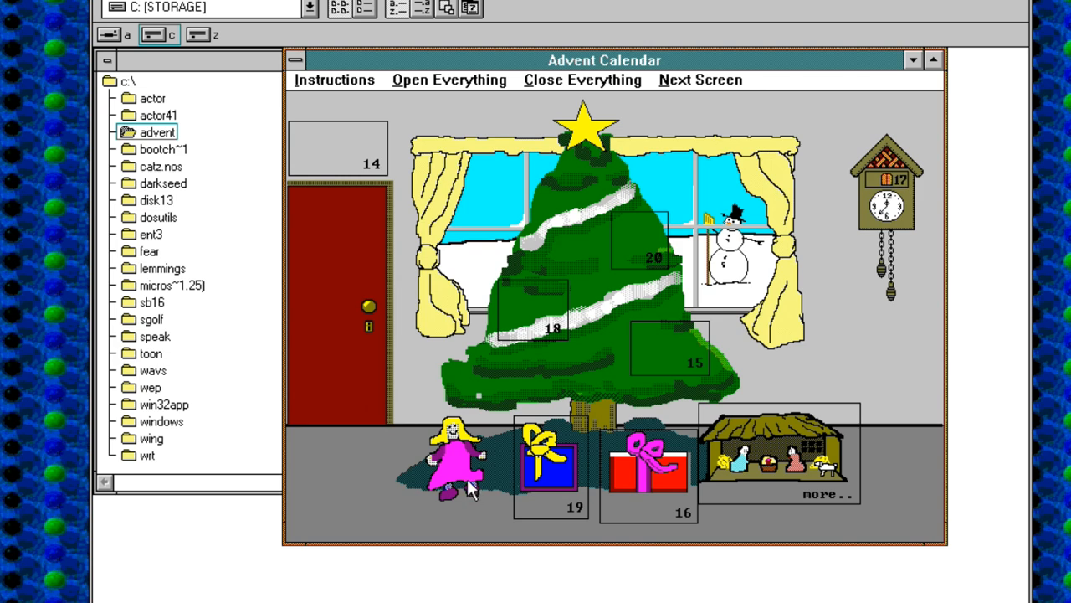
pyautogui.moveTo(467, 433)
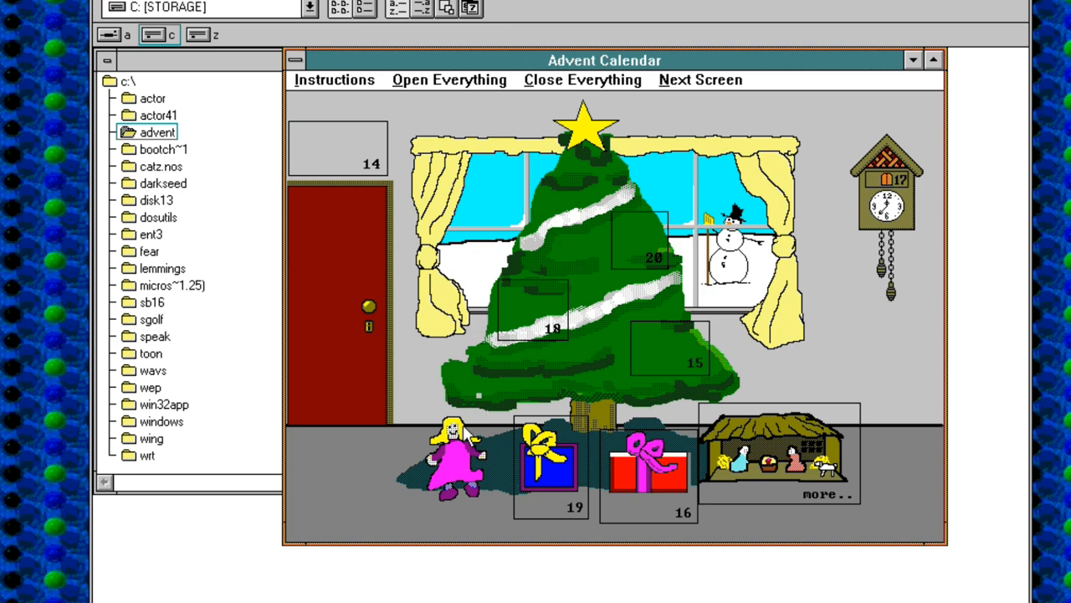
pyautogui.moveTo(445, 455)
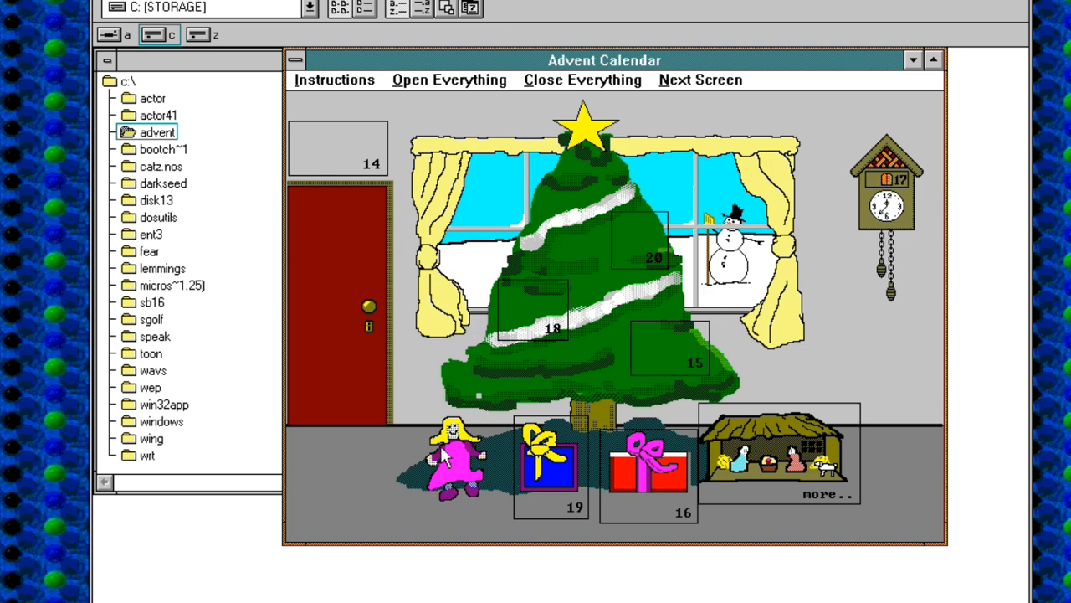
pyautogui.moveTo(469, 459)
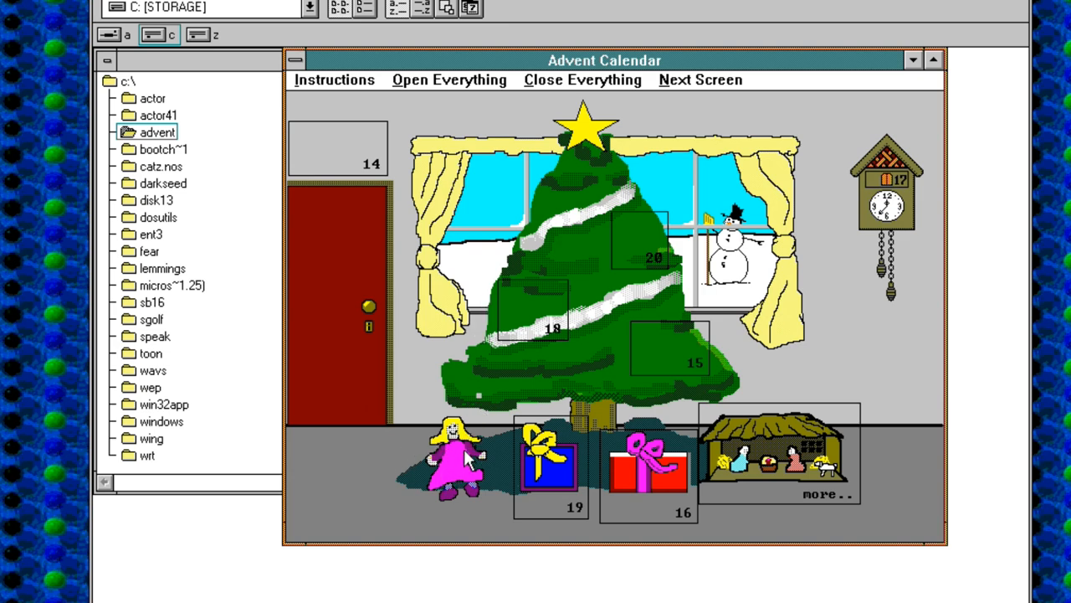